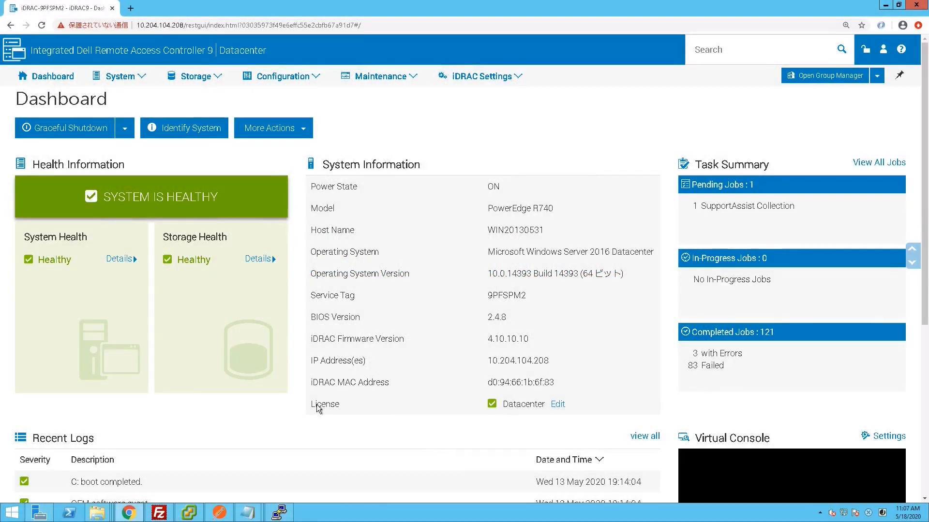
pyautogui.moveTo(600, 410)
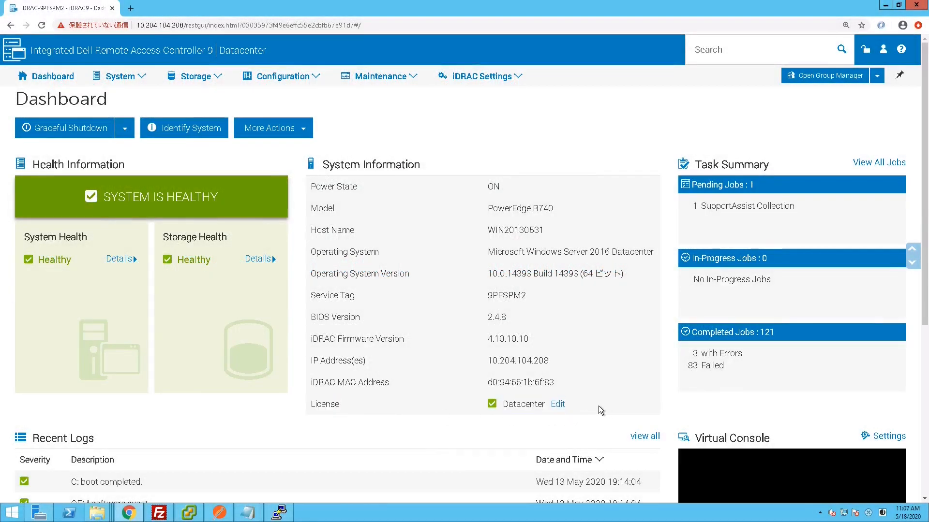
pyautogui.moveTo(329, 346)
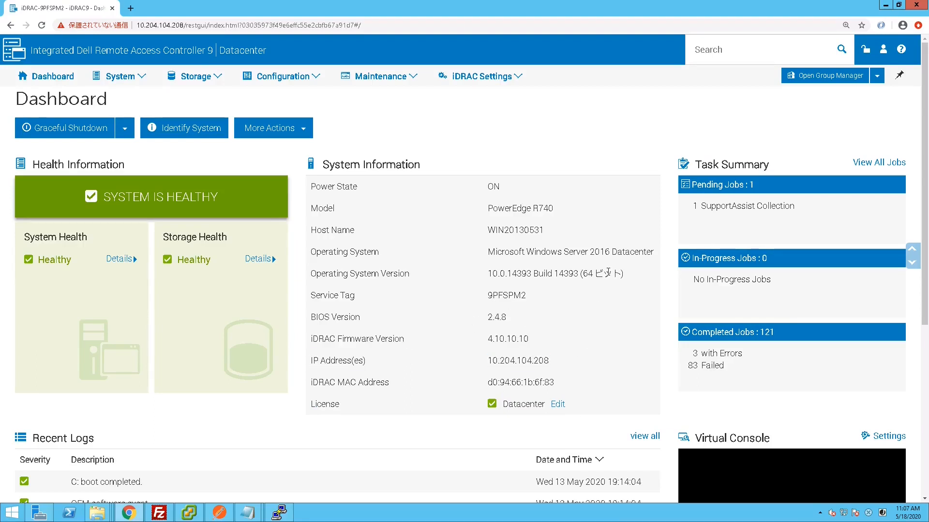
# Expand Telemetry Streaming under Configuration > System Settings, showing the data stream Disabled.
pyautogui.click(283, 76)
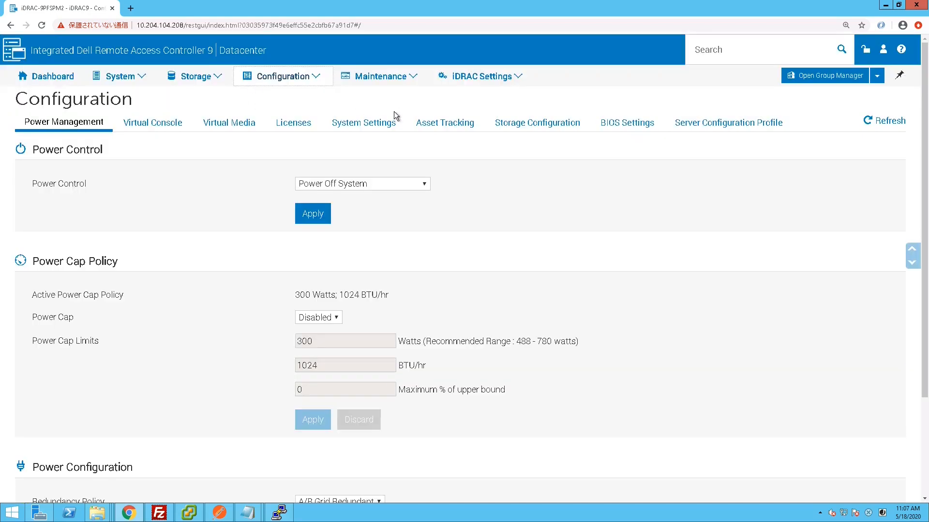
pyautogui.click(364, 122)
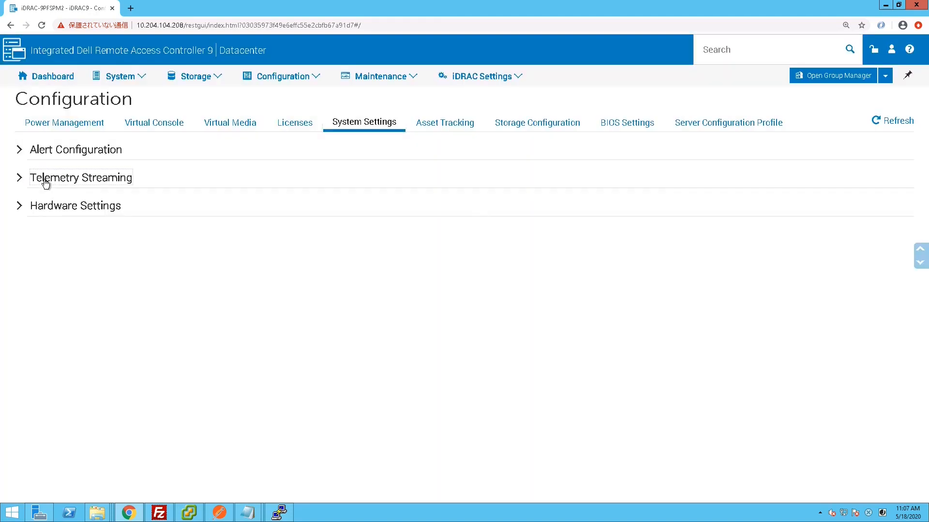
pyautogui.click(82, 177)
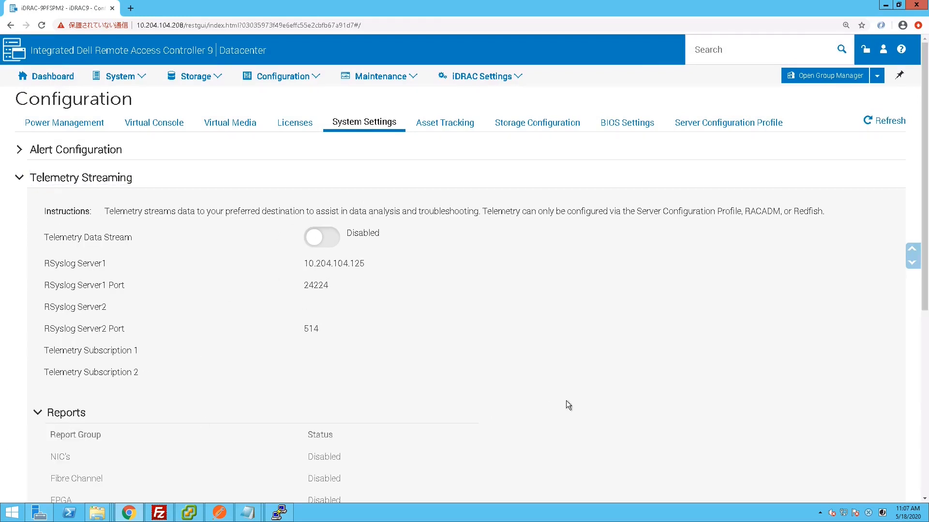
pyautogui.scroll(-3)
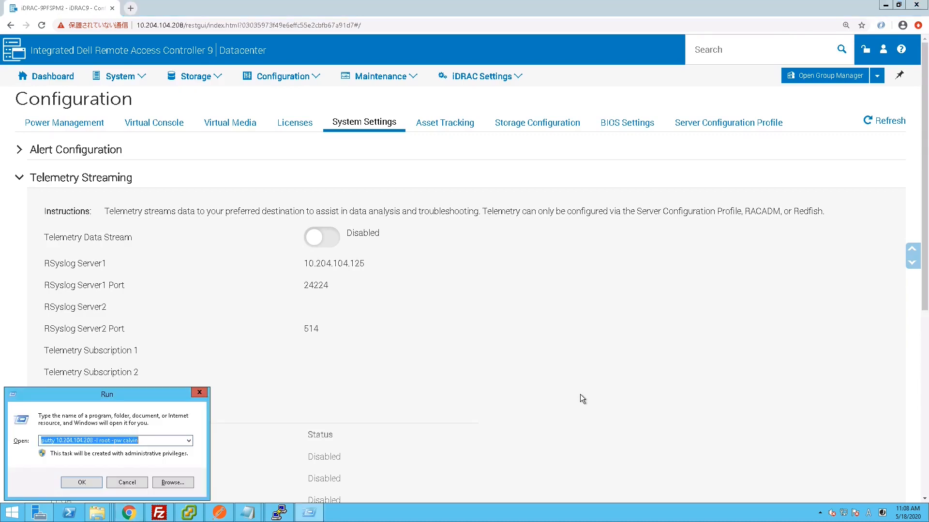
# Launch PuTTY and run racadm 'get idrac' and 'get idrac.Telemetry', confirming EnableTelemetry=Disabled.
pyautogui.click(81, 482)
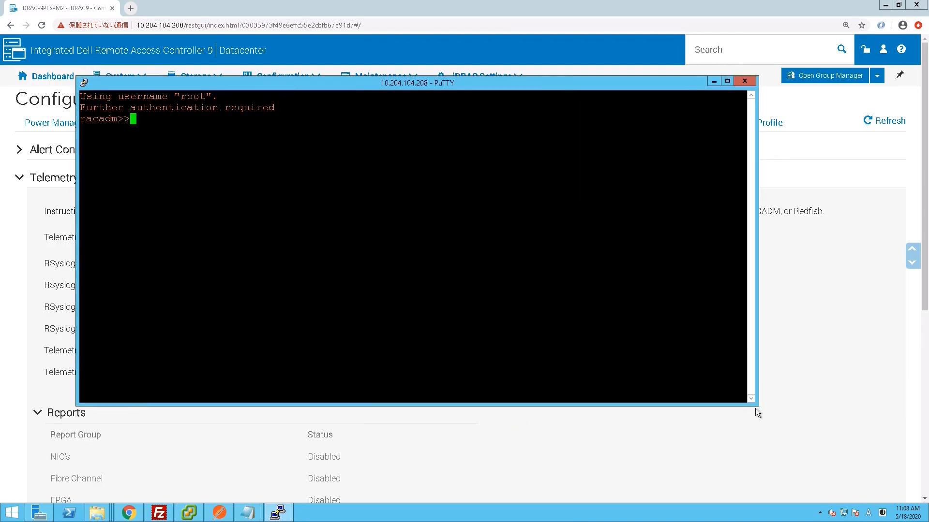
pyautogui.write('get idrac')
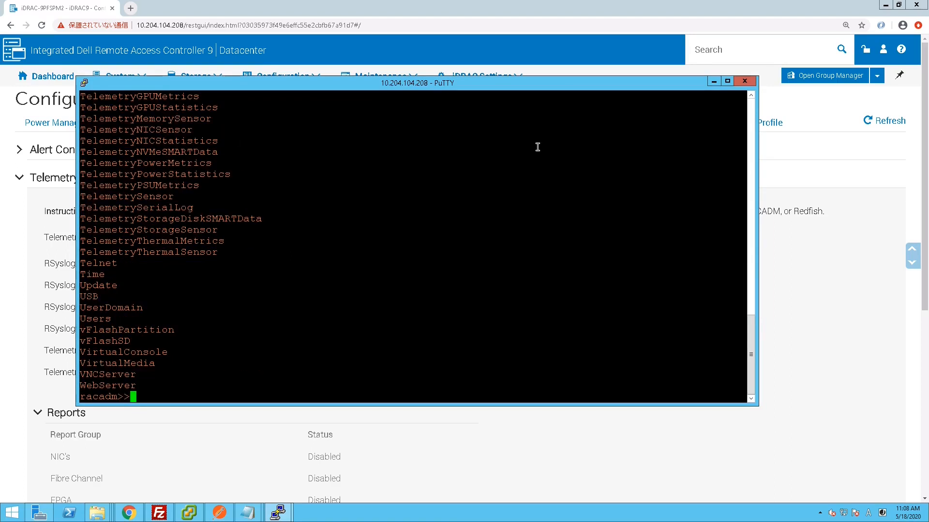
pyautogui.write('get idrac.Telemetry')
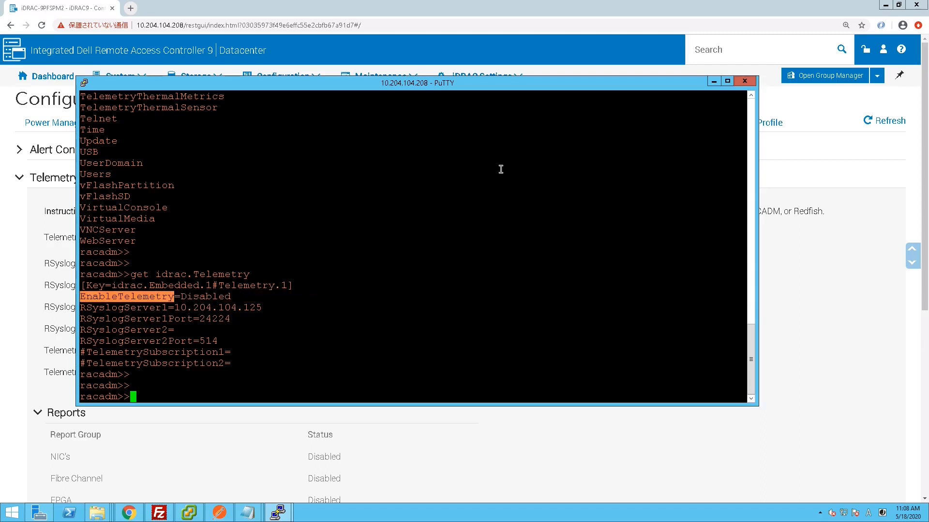
# Check idrac.Telemetry.EnableTelemetry and its help, then set it to Enabled.
pyautogui.write('get idrac.Telemetry.')
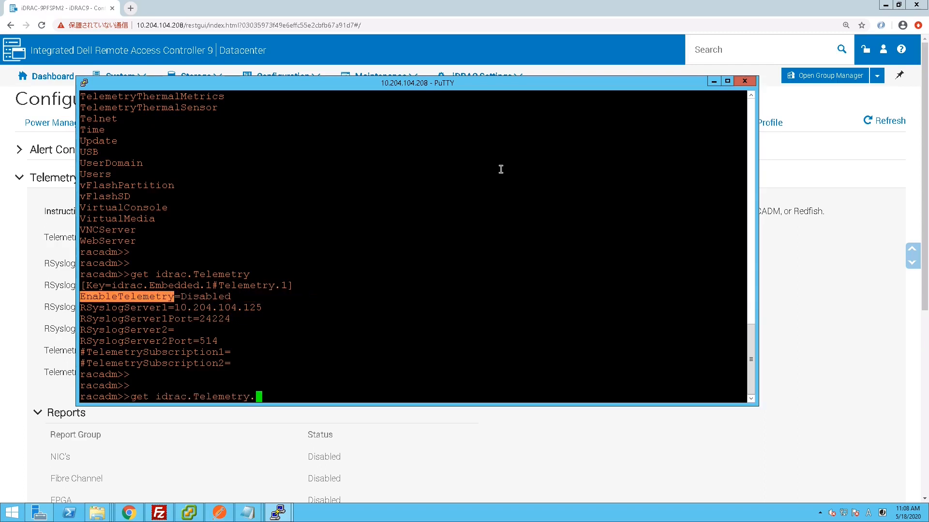
pyautogui.write('EnableTelemetry')
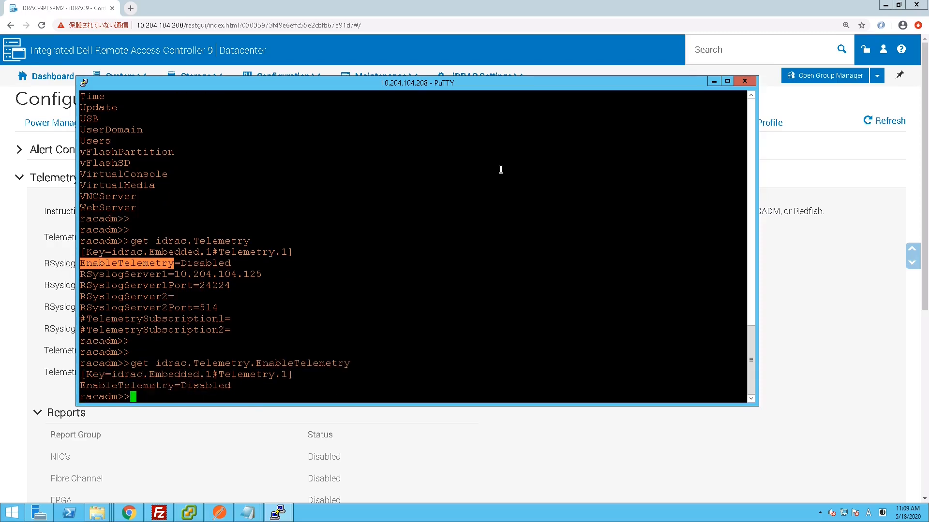
pyautogui.write('help idrac.Telemetry.EnableTelemetry')
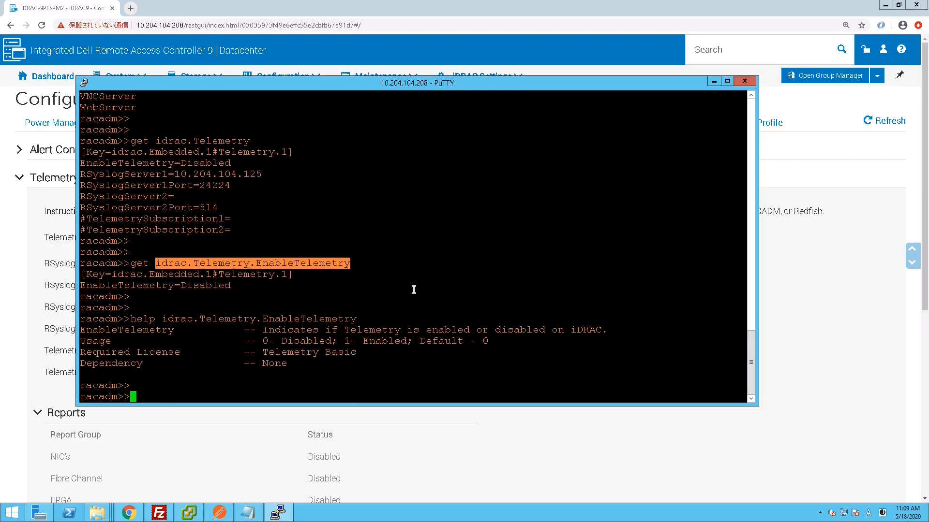
pyautogui.write('set idrac.Telemetry.EnableTelemetry')
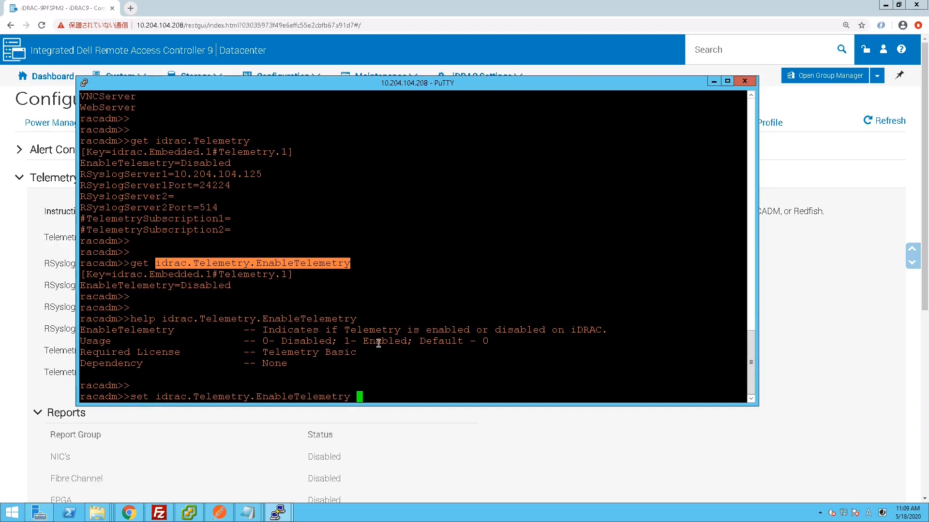
pyautogui.write('Enabled')
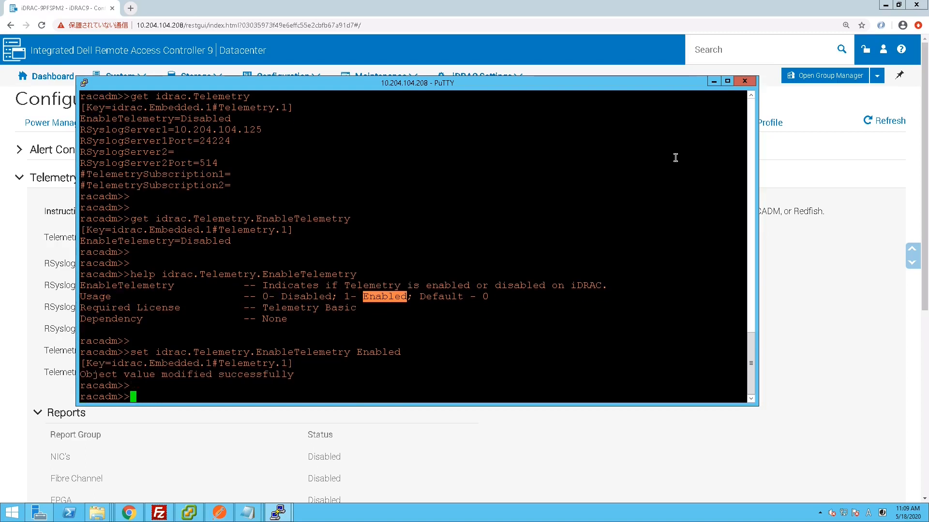
pyautogui.moveTo(902, 300)
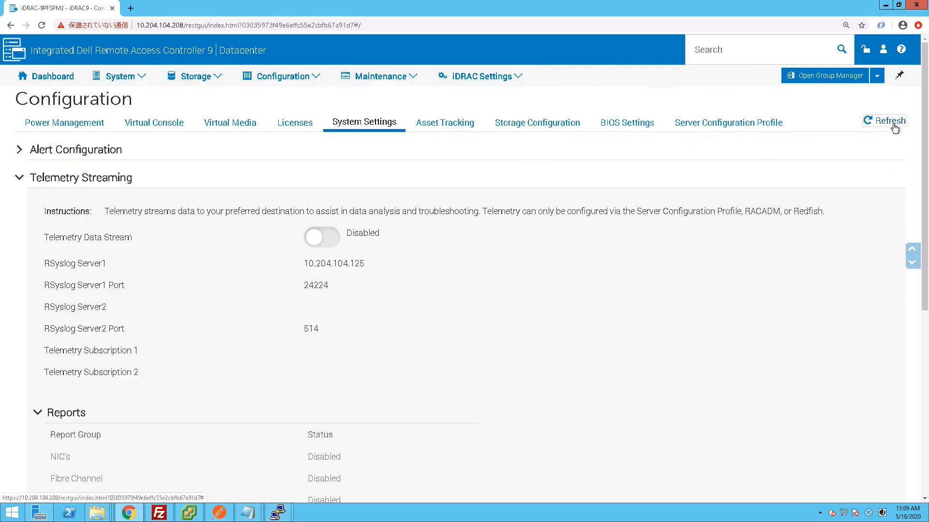
# Refresh the iDRAC page and re-expand Telemetry Streaming to see the data stream Enabled.
pyautogui.click(888, 122)
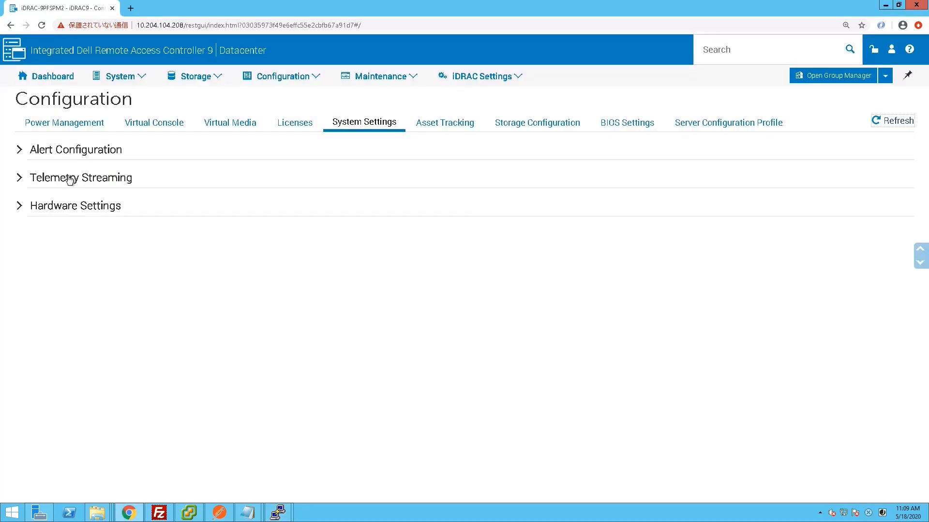
pyautogui.click(81, 177)
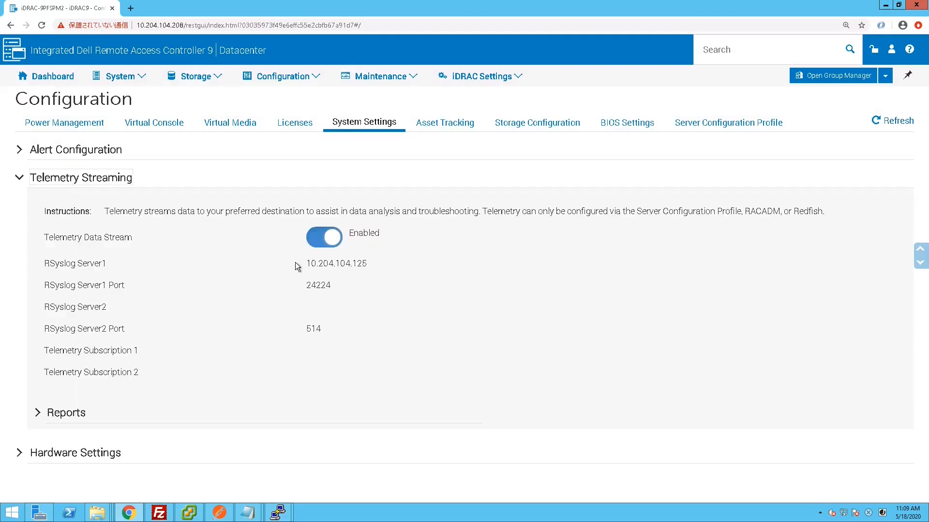
pyautogui.scroll(-3)
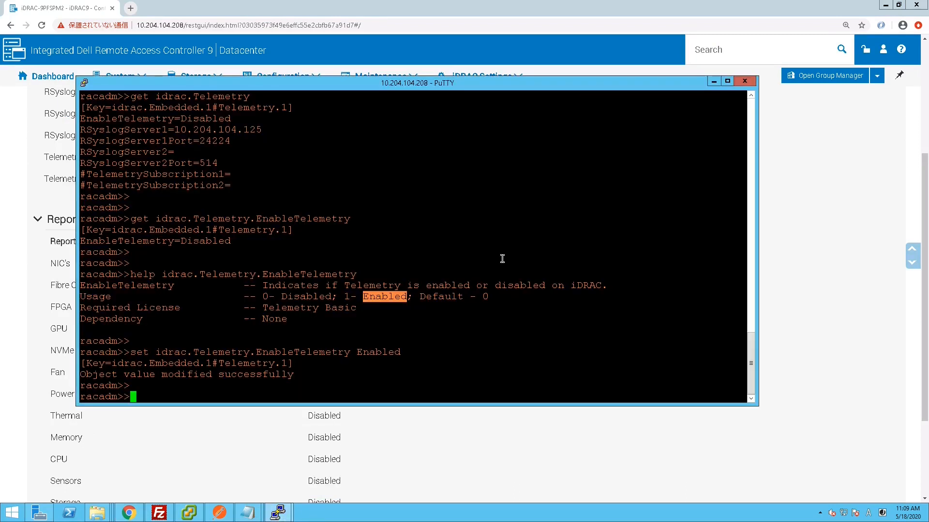
# Check that idrac.TelemetryCPUSensor.1.EnableTelemetry is currently Disabled.
pyautogui.write('get idra')
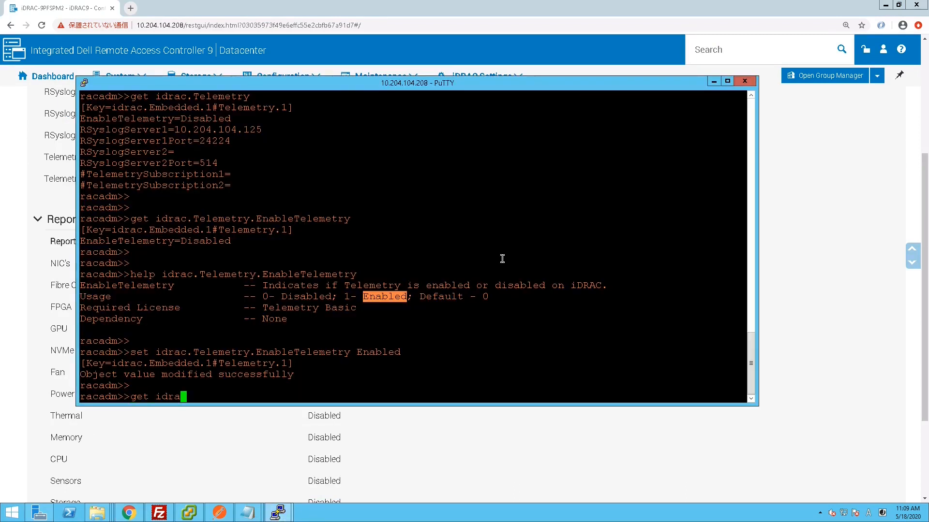
pyautogui.write('.TelemetryCPUSensor')
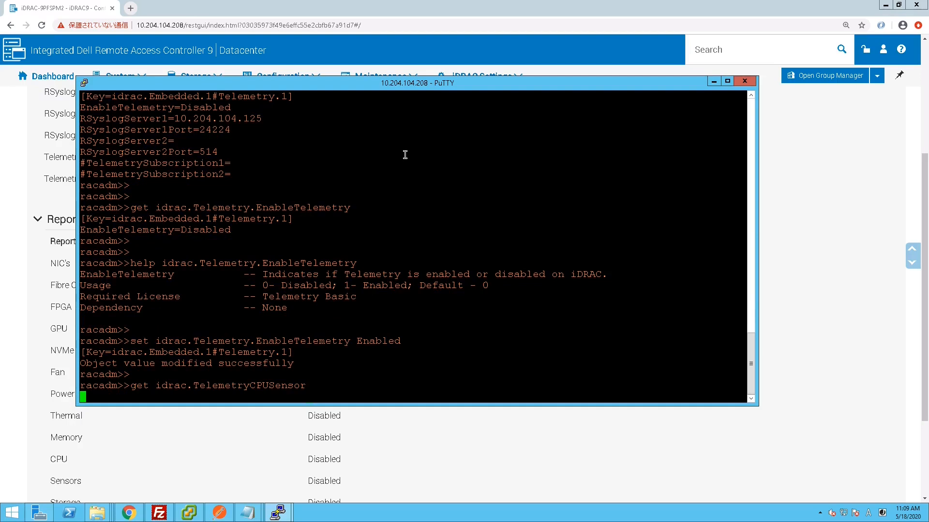
pyautogui.write('get')
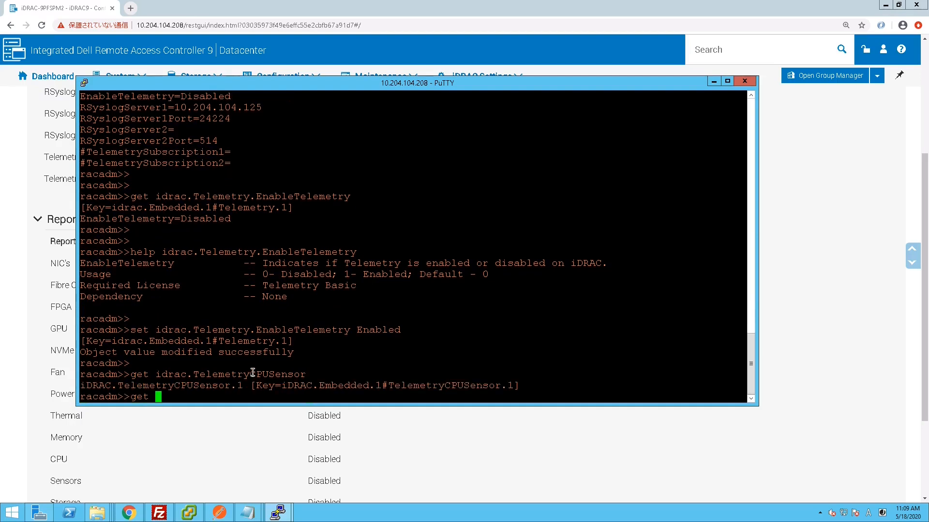
pyautogui.write('idrac.TelemetryCPUSensor.1')
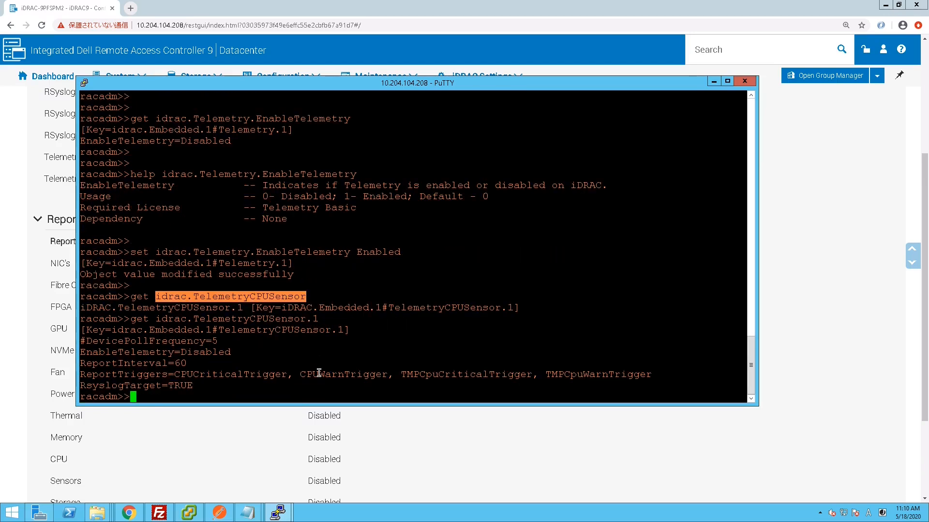
pyautogui.write('get idrac.TelemetryCPUSensor.1.')
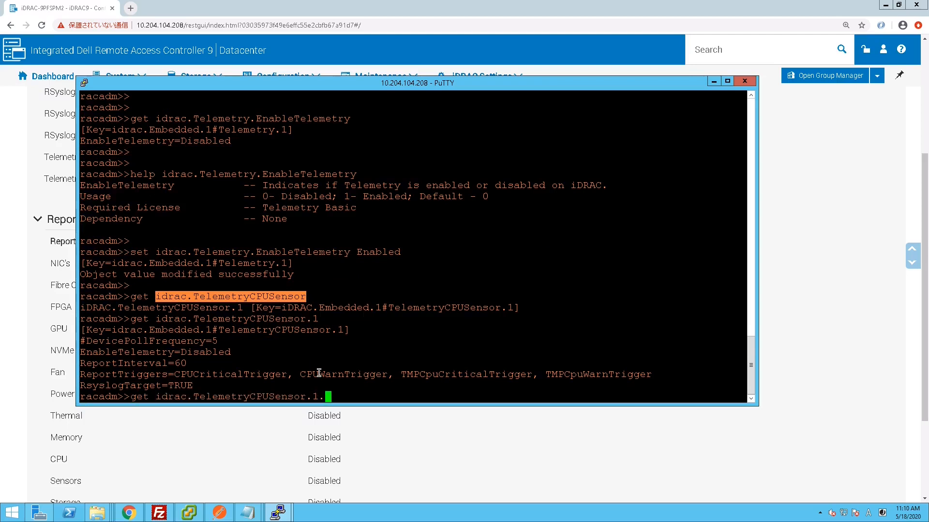
pyautogui.write('.EnableTelemetry')
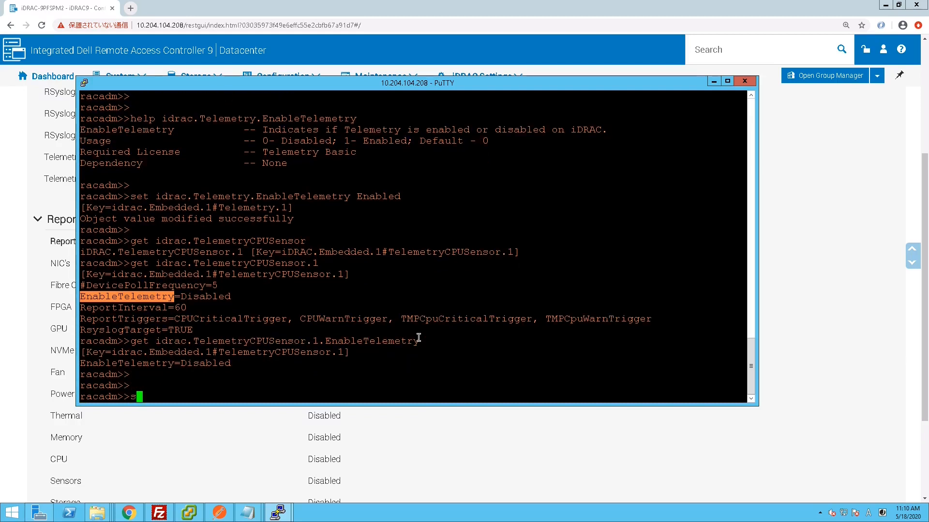
# Set idrac.TelemetryCPUSensor.1.EnableTelemetry to Enabled.
pyautogui.write('set idrac.TelemetryCPUSensor.1.EnableTelemetry')
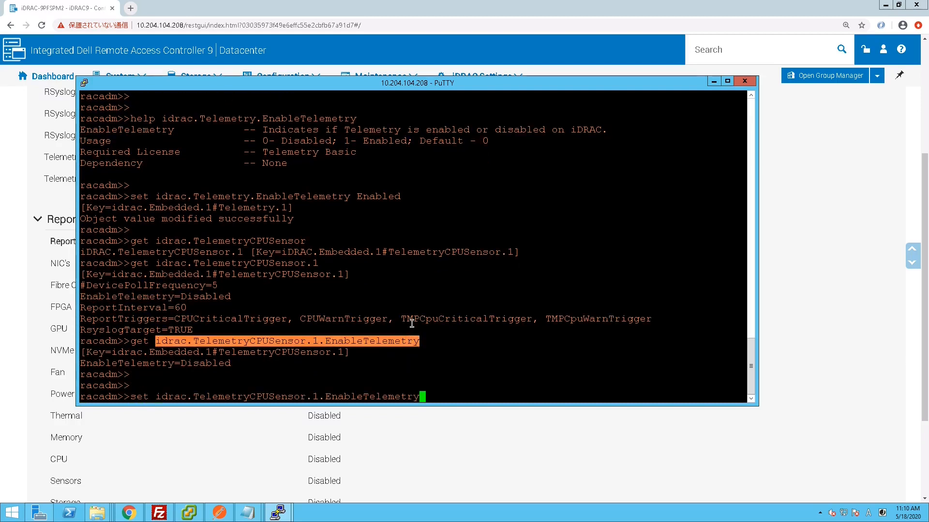
pyautogui.write('Enabled')
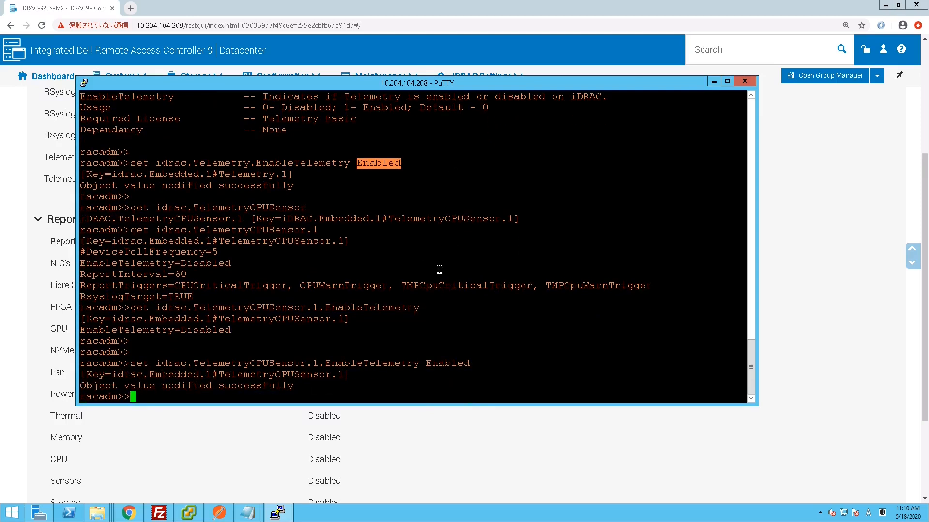
pyautogui.scroll(-3)
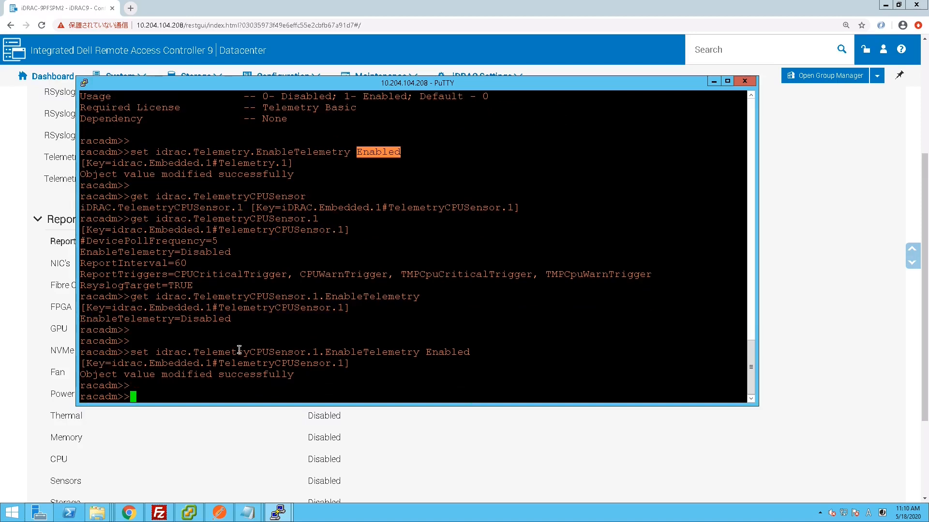
# Set idrac.TelemetryPSUMetrics.1.EnableTelemetry to Enabled, copying the group name from the list.
pyautogui.write('set')
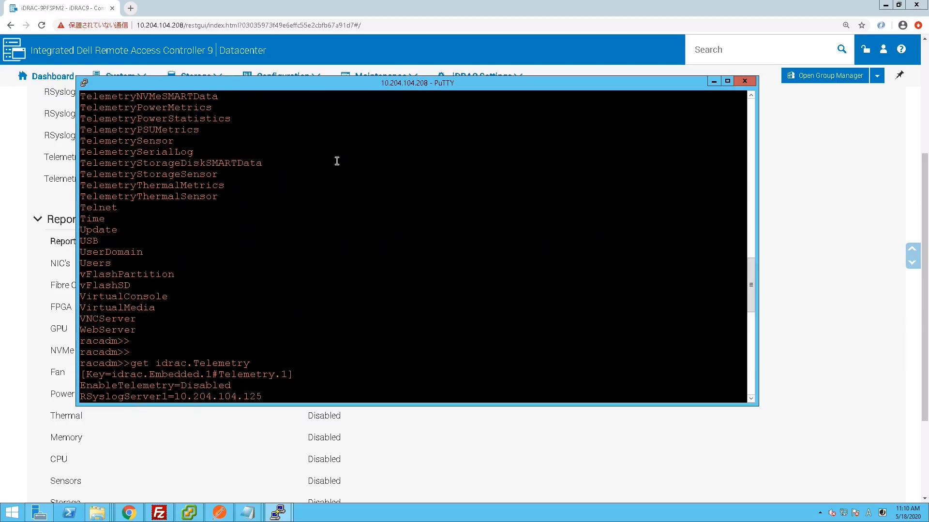
pyautogui.moveTo(176, 117)
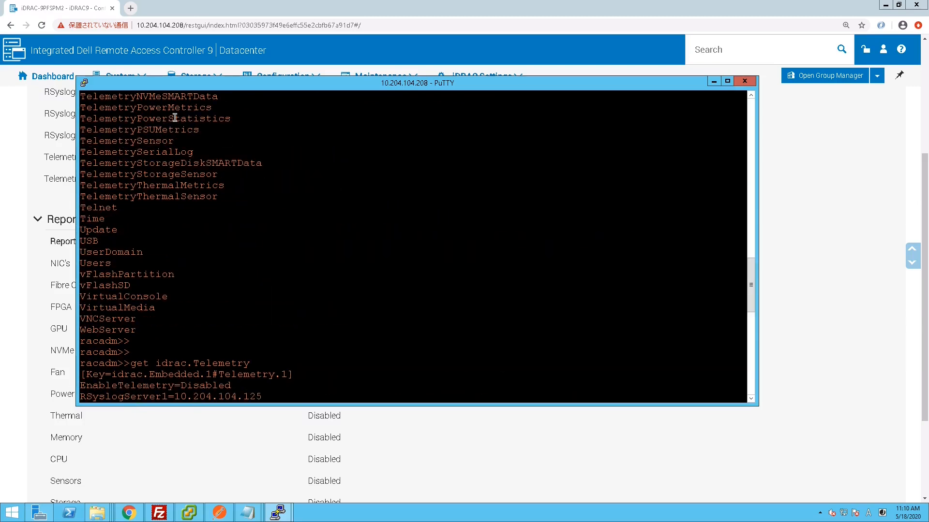
pyautogui.doubleClick(138, 129)
pyautogui.write('set')
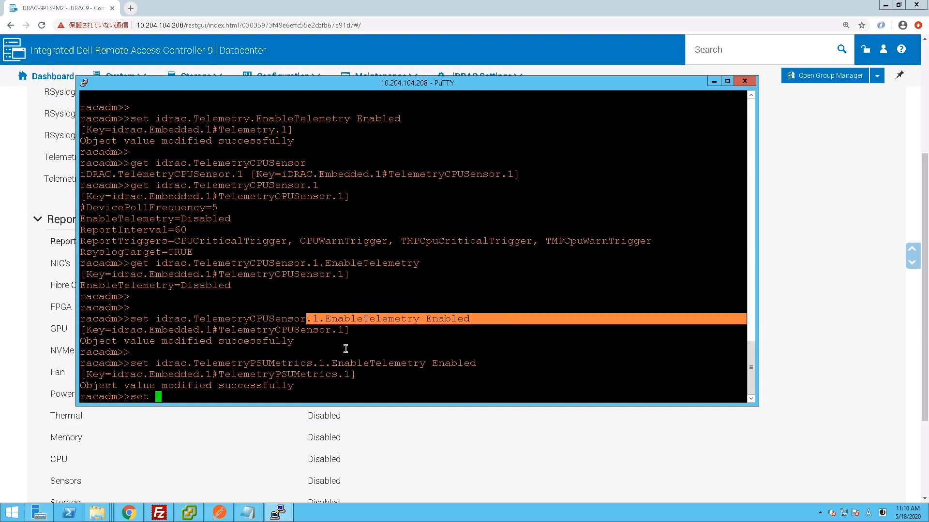
pyautogui.moveTo(204, 249)
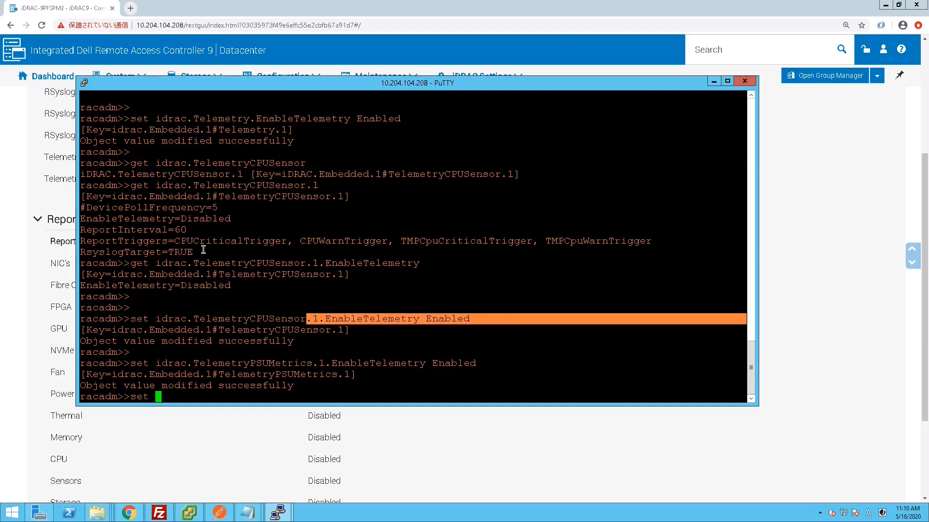
pyautogui.write('idrac.')
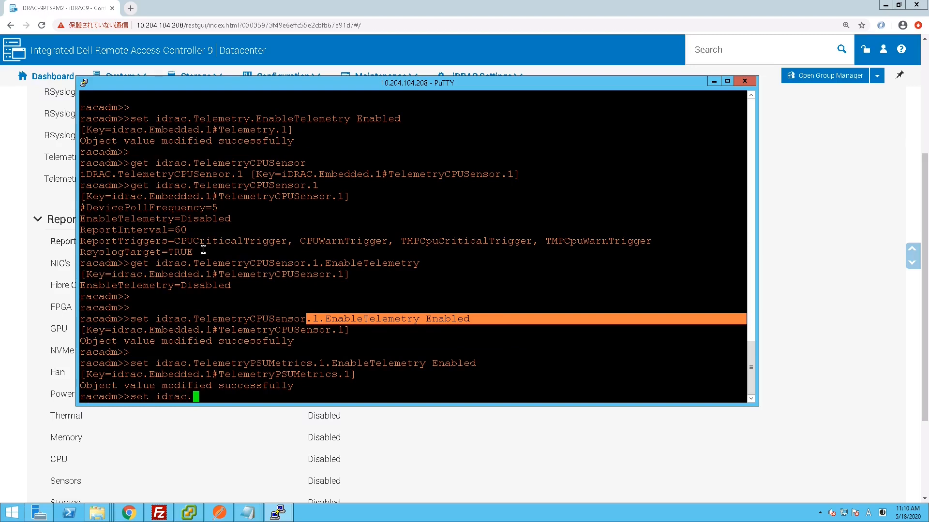
# Set idrac.TelemetryFanSensor.1.EnableTelemetry to Enabled.
pyautogui.press('Tab')
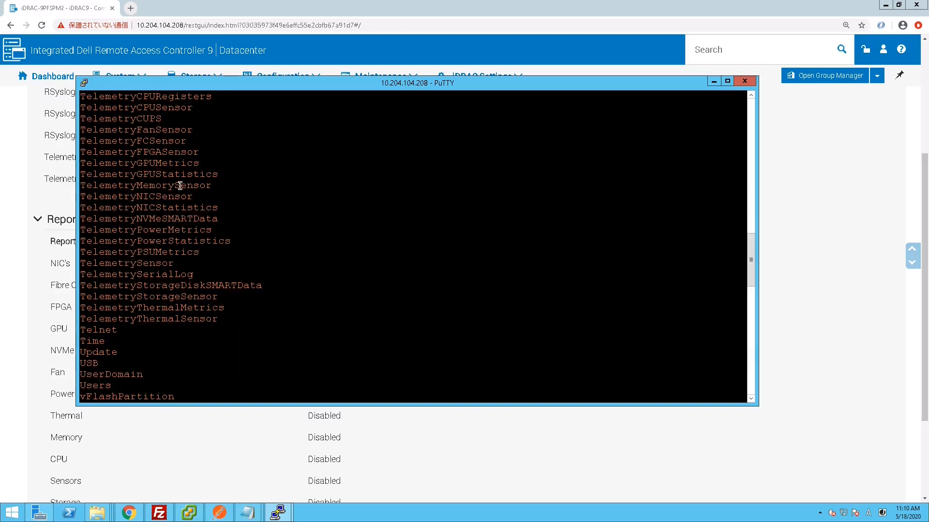
pyautogui.doubleClick(136, 129)
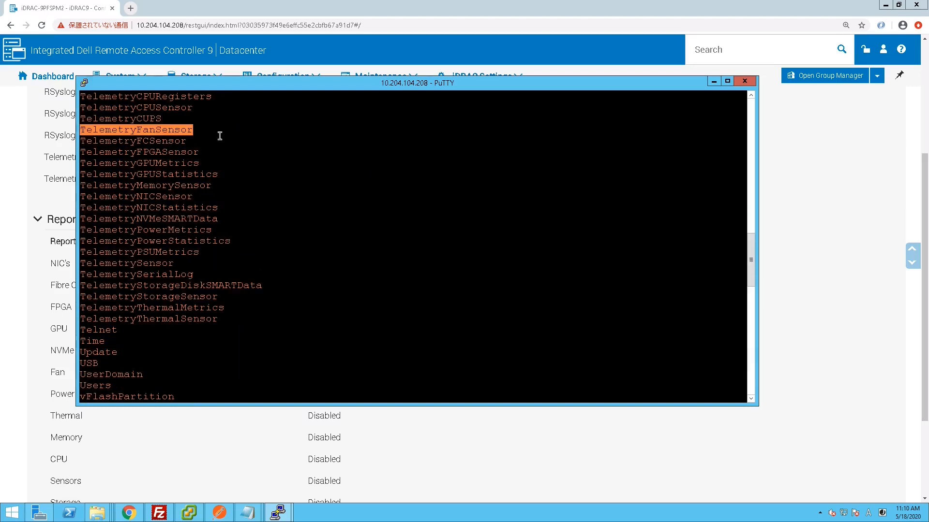
pyautogui.write('set idrac.TelemetryFanSensor')
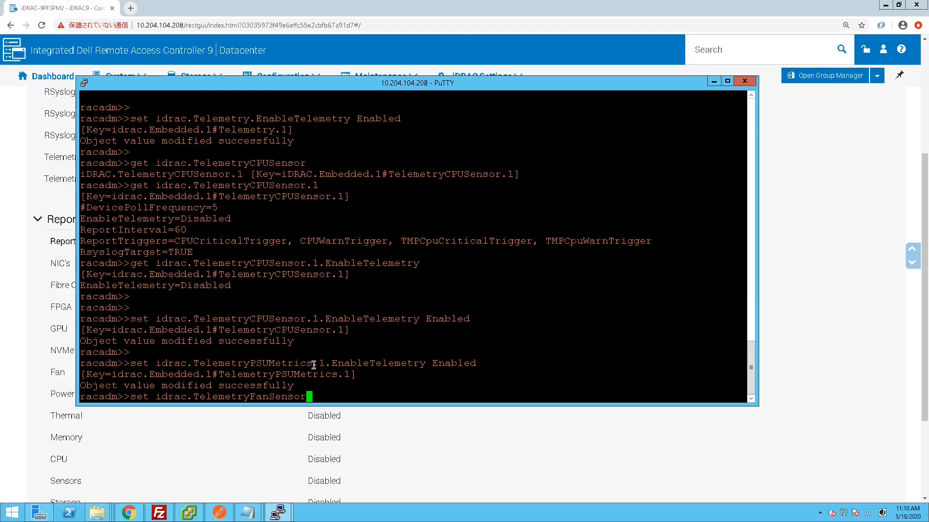
pyautogui.write('.1.EnableTelemetry Enabled')
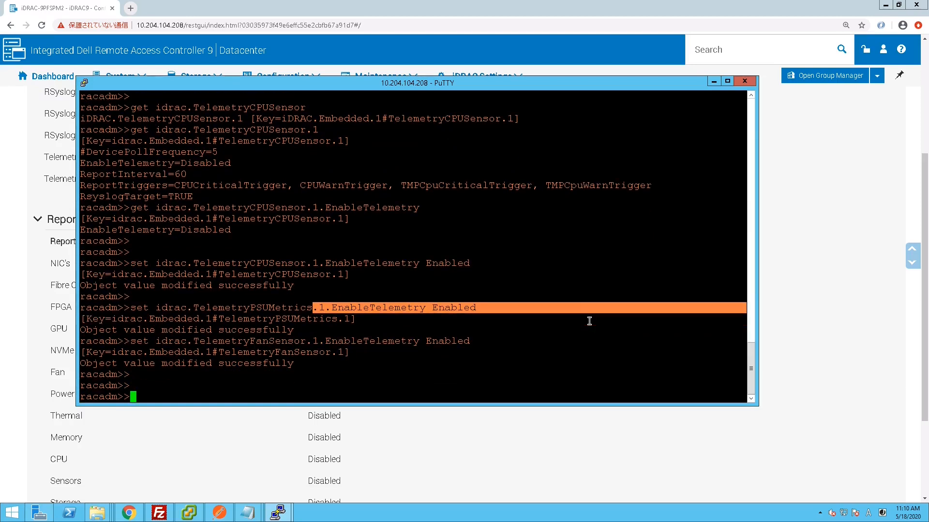
pyautogui.click(744, 81)
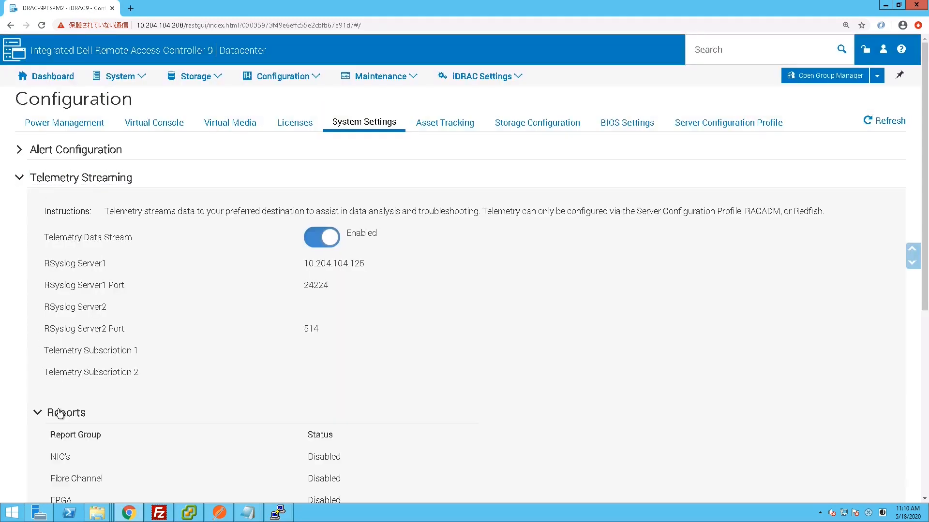
# Scroll to the Reports table showing Fan 1 of 1, Power 1 of 3, CPU 1 of 1.
pyautogui.scroll(-3)
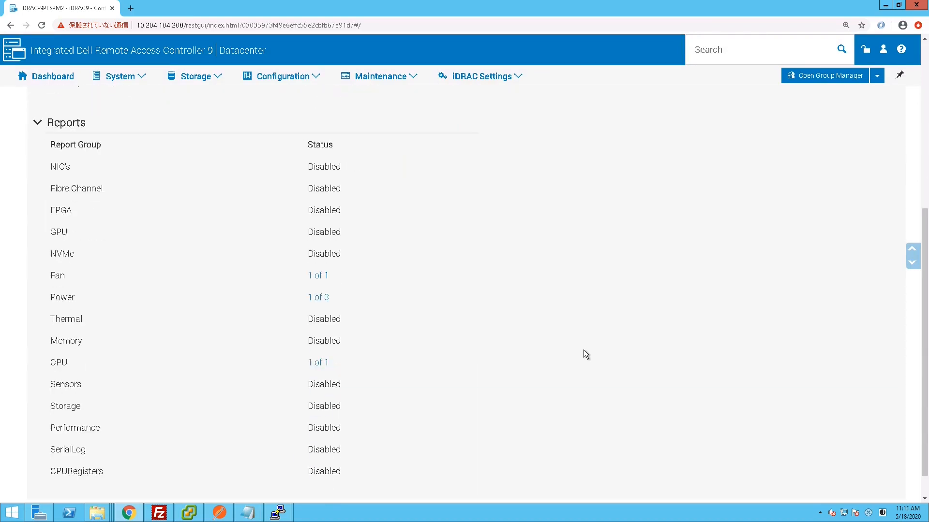
pyautogui.moveTo(514, 341)
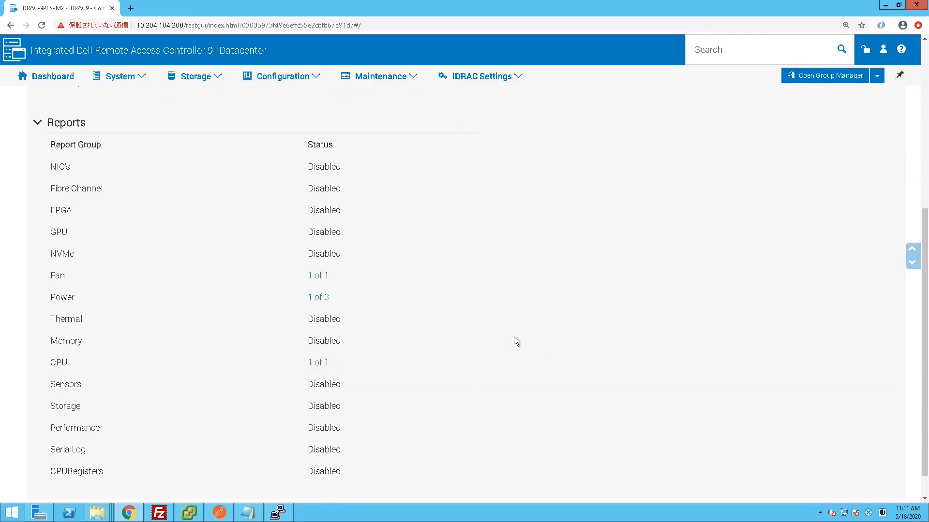
pyautogui.moveTo(129, 42)
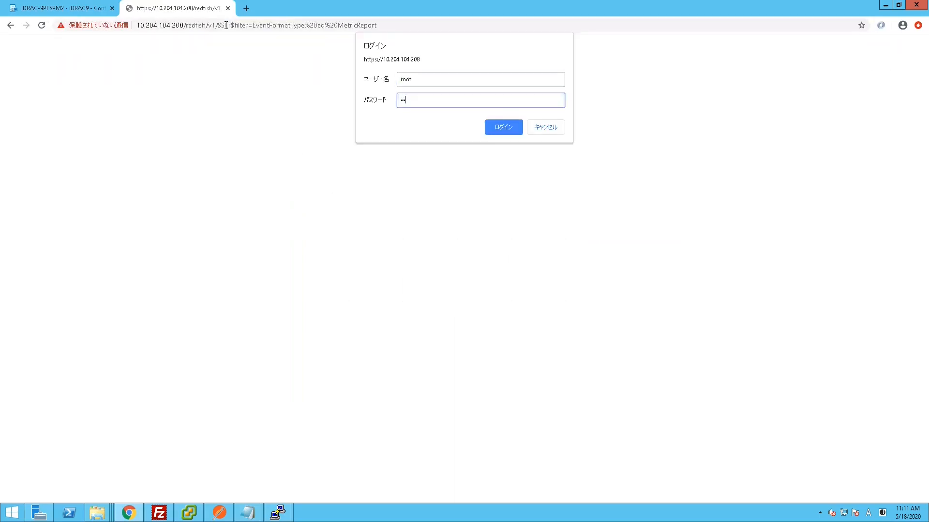
# Log in as root to the Redfish SSE stream and watch PSU and fan MetricReport events.
pyautogui.click(502, 127)
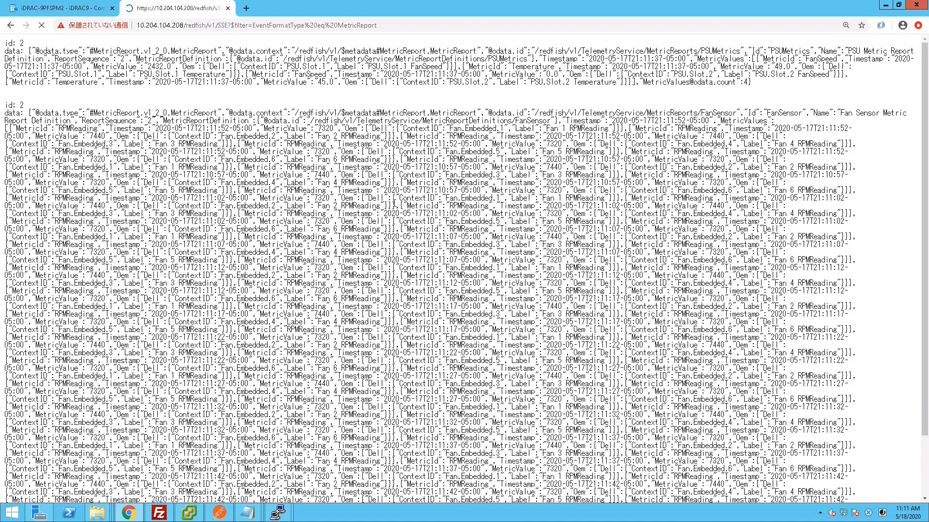
pyautogui.click(56, 8)
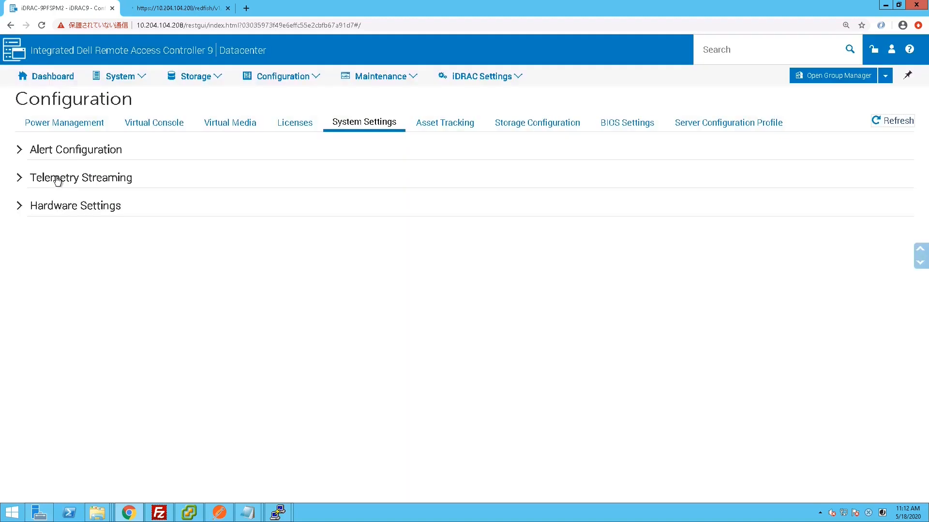
# Expand Telemetry Streaming to show Telemetry Subscription 1 at 10.204.104.106.
pyautogui.click(81, 177)
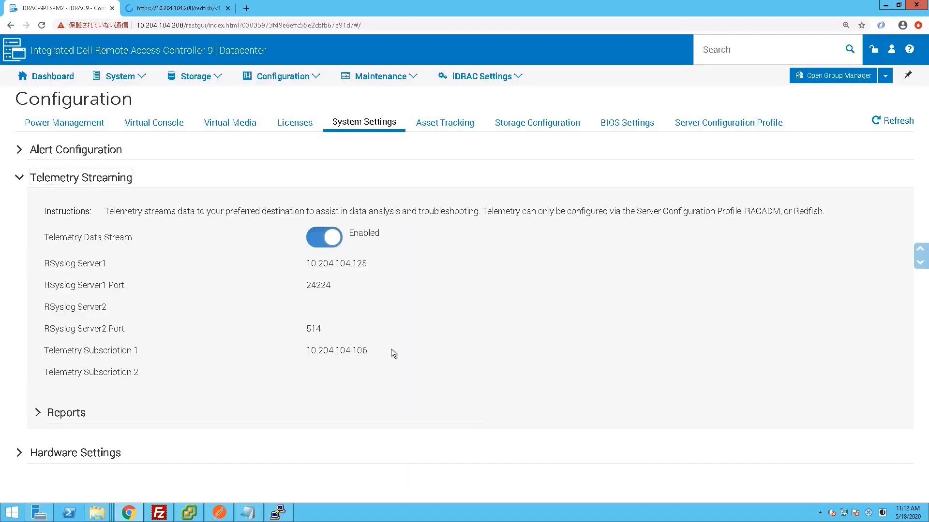